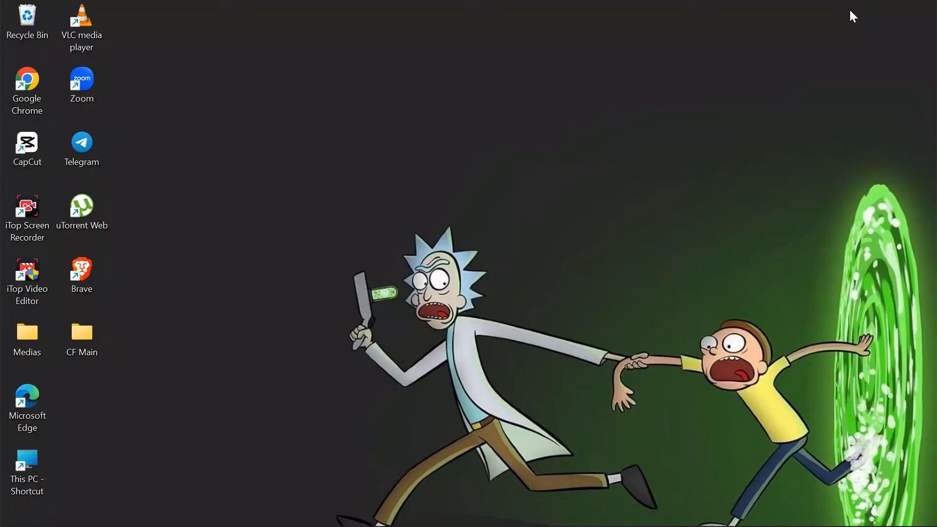
pyautogui.moveTo(807, 49)
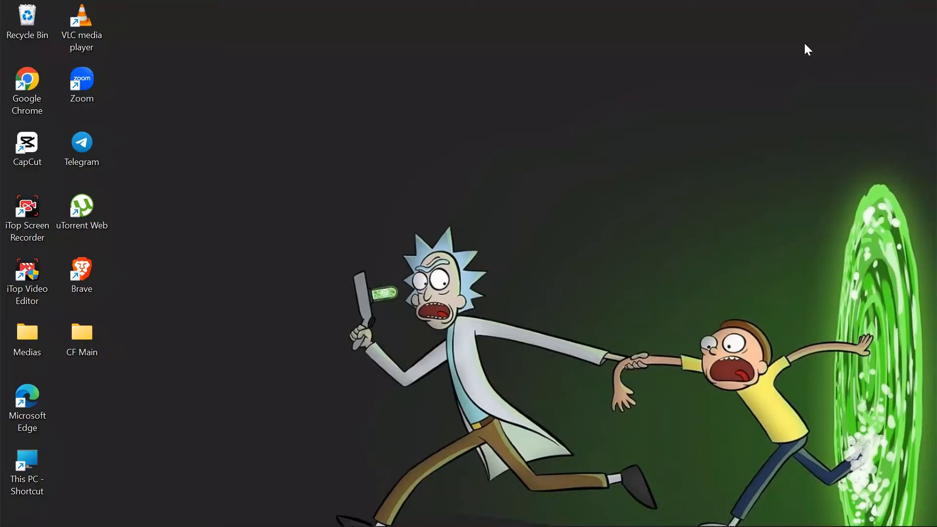
pyautogui.moveTo(711, 128)
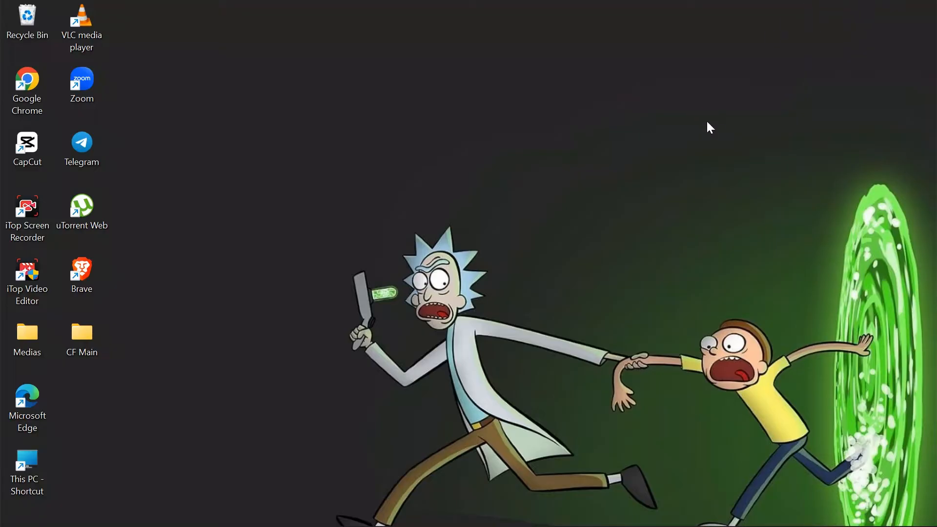
pyautogui.moveTo(489, 196)
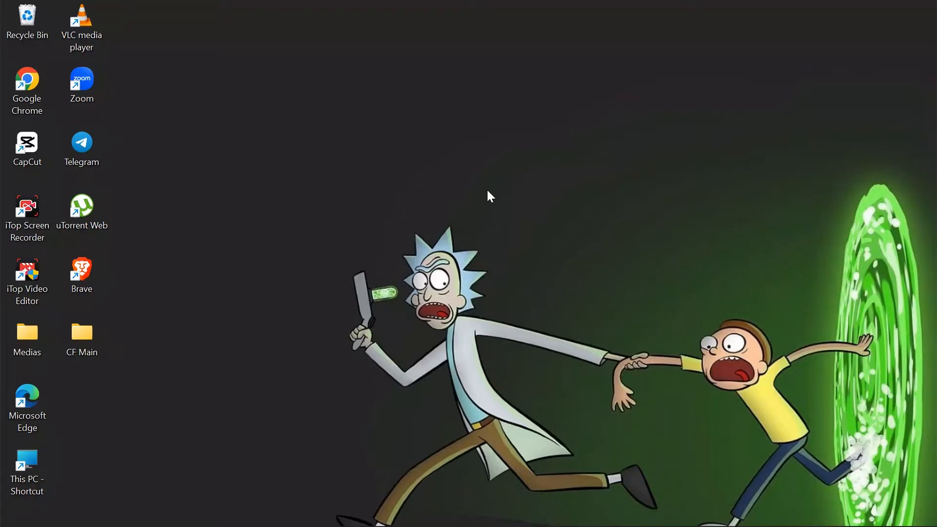
pyautogui.moveTo(405, 217)
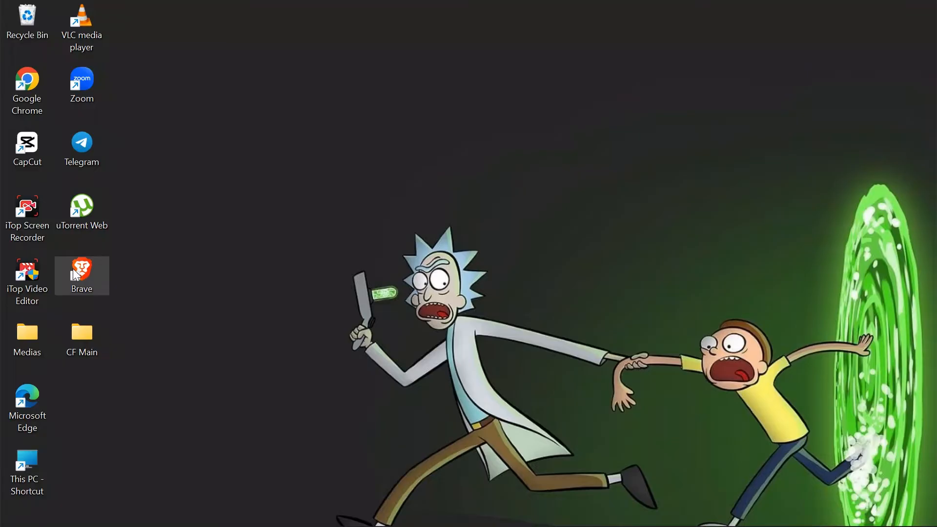
# - Launch Brave from the desktop and open the Coinbase tile on the new tab page
pyautogui.doubleClick(81, 275)
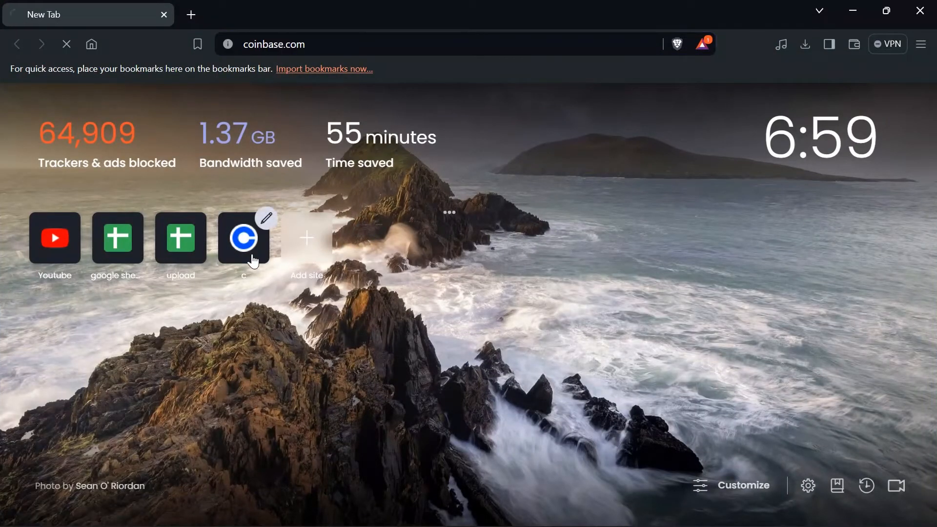
pyautogui.click(243, 238)
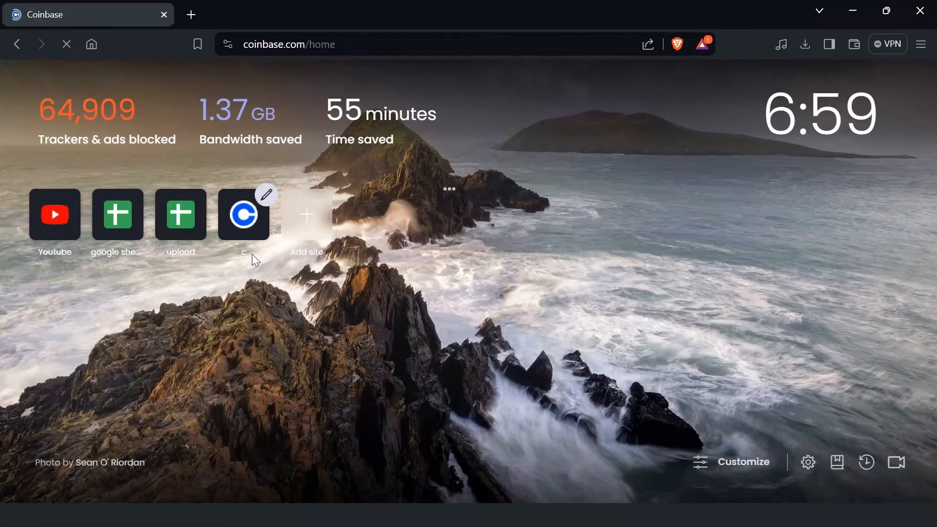
# - Load the Coinbase Advanced Trade BTC PERP futures page with its chart and order book
pyautogui.click(243, 214)
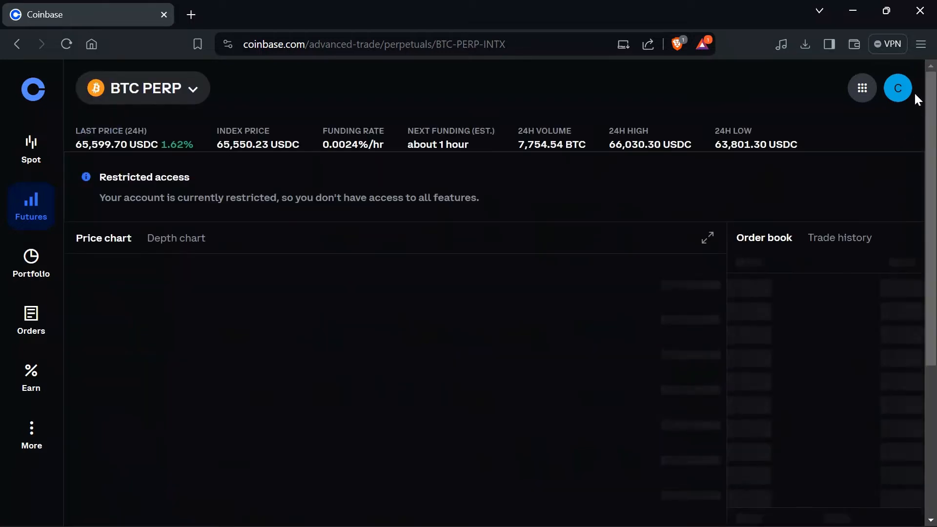
pyautogui.click(897, 88)
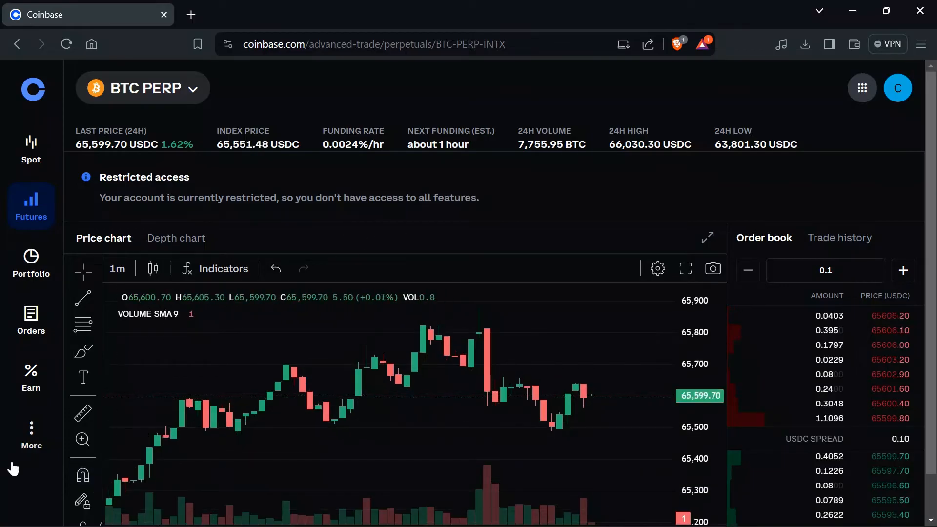
# - Open More in the sidebar and choose Advanced API under For Developers
pyautogui.click(31, 436)
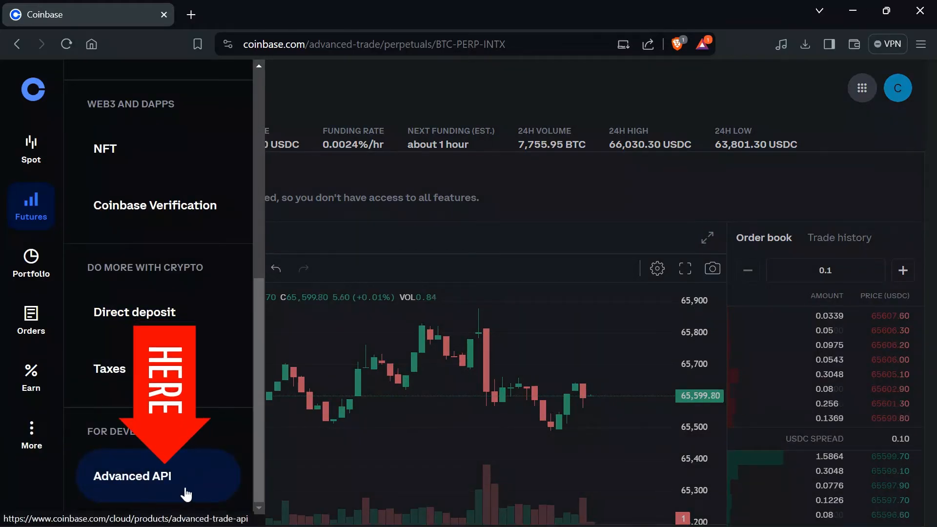
pyautogui.click(132, 476)
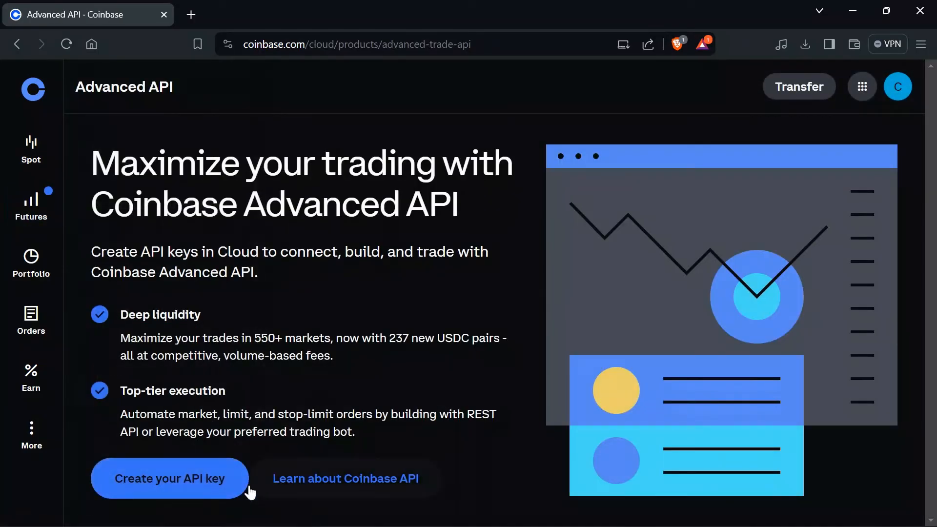
pyautogui.moveTo(170, 478)
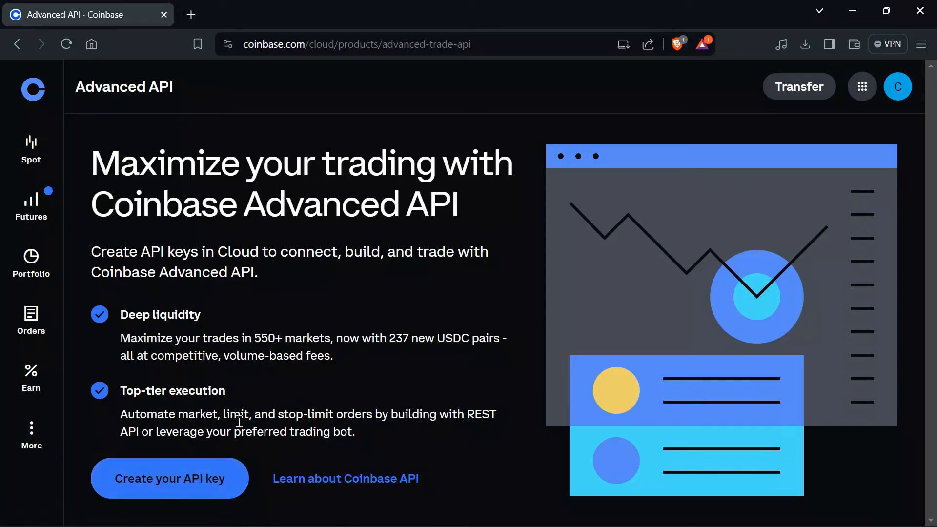
pyautogui.moveTo(200, 479)
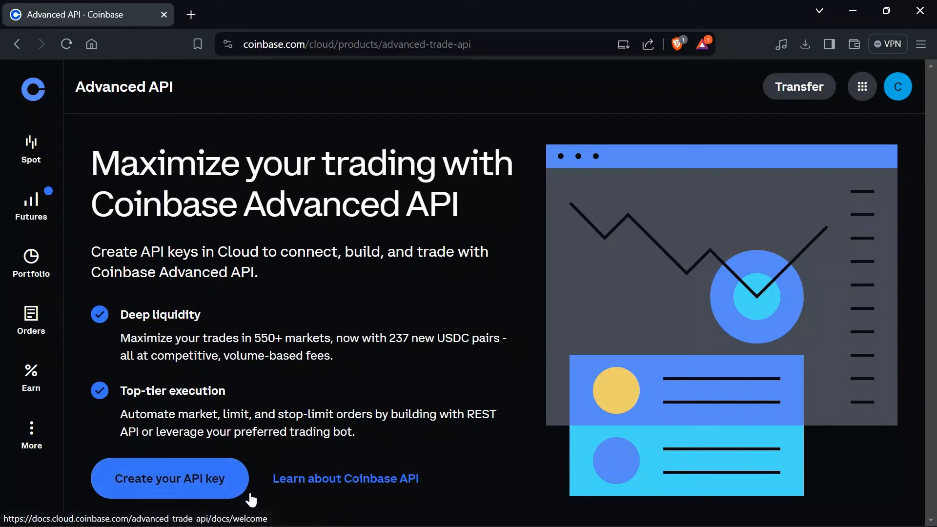
pyautogui.moveTo(299, 512)
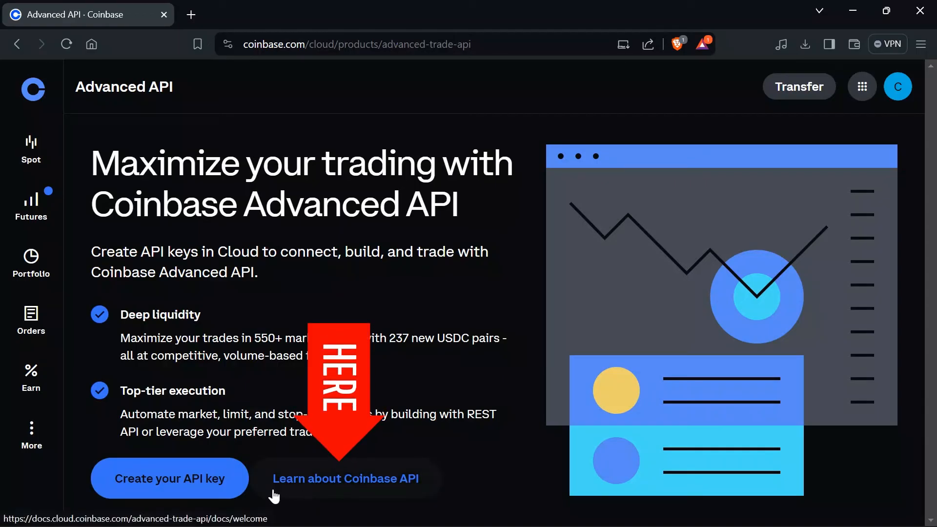
pyautogui.moveTo(607, 246)
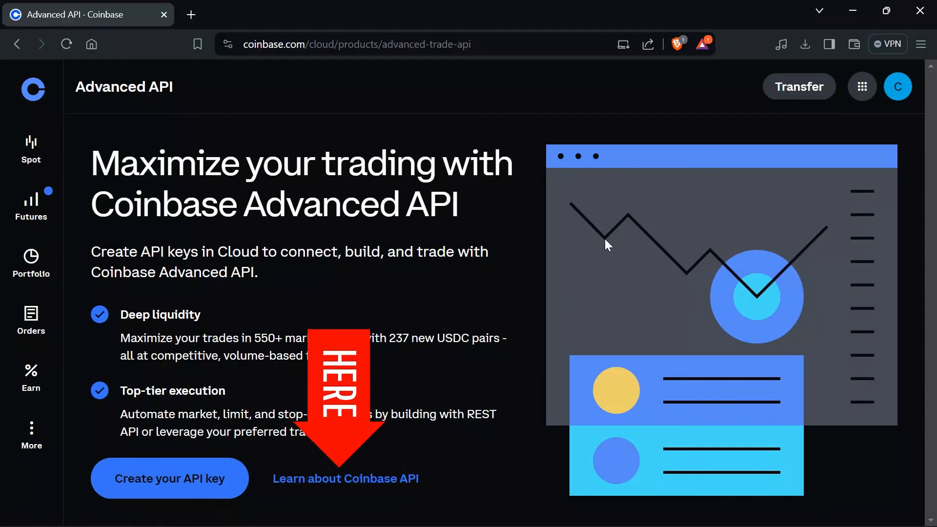